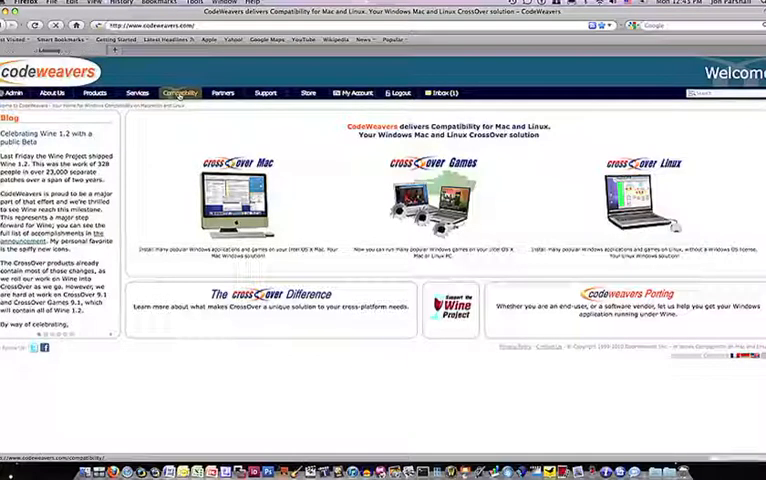
# - Go to the CodeWeavers Compatibility section and find Contractor's Office
pyautogui.click(180, 92)
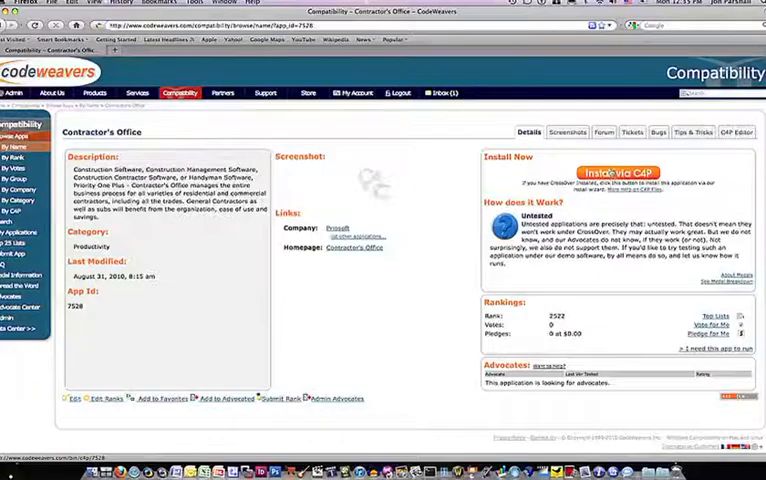
# - Download the Contractor's Office C4P file, open it with CrossOver, and approve the security warning
pyautogui.click(617, 174)
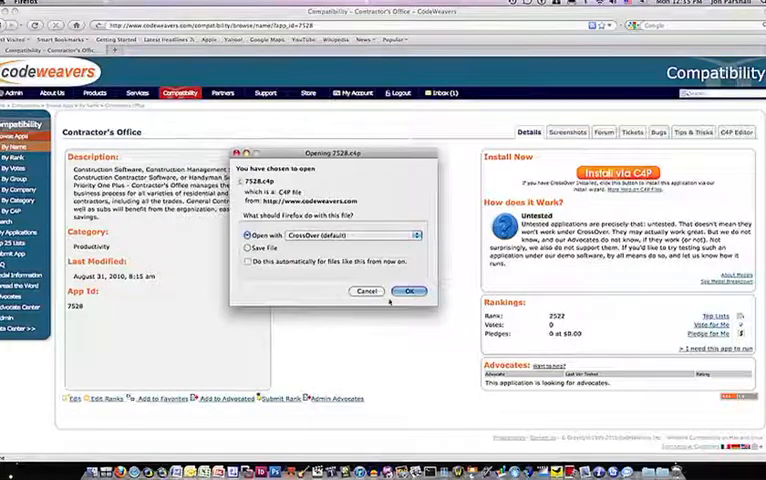
pyautogui.click(409, 291)
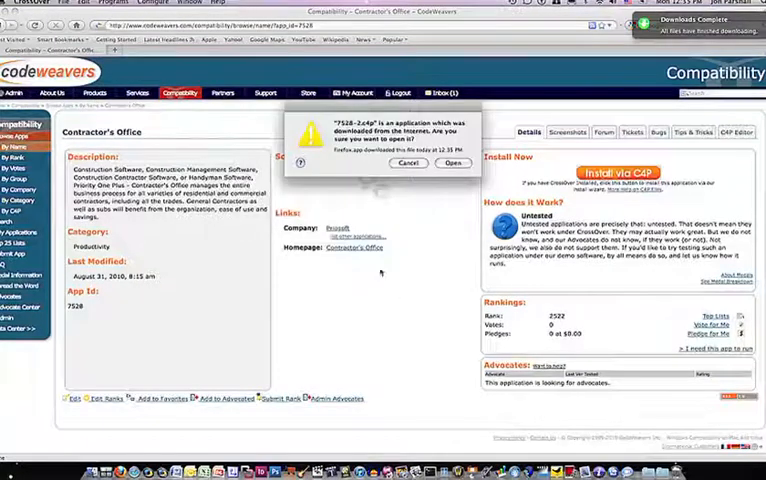
pyautogui.click(453, 163)
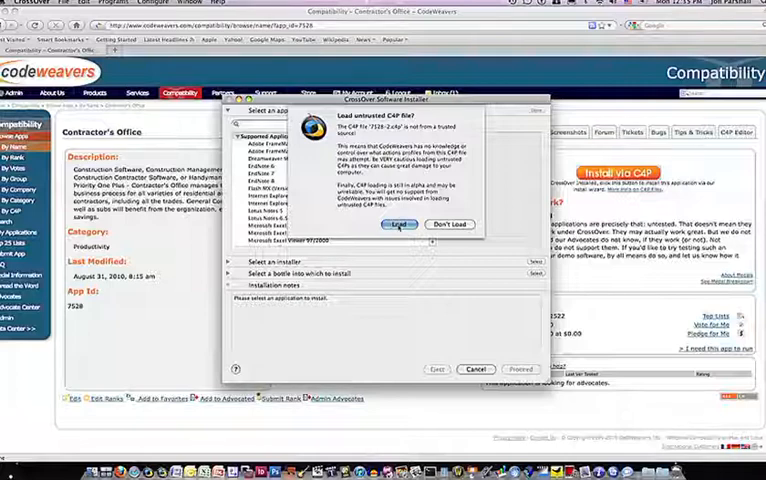
# - Load the untrusted Contractor's Office C4P file and start the installation
pyautogui.click(399, 225)
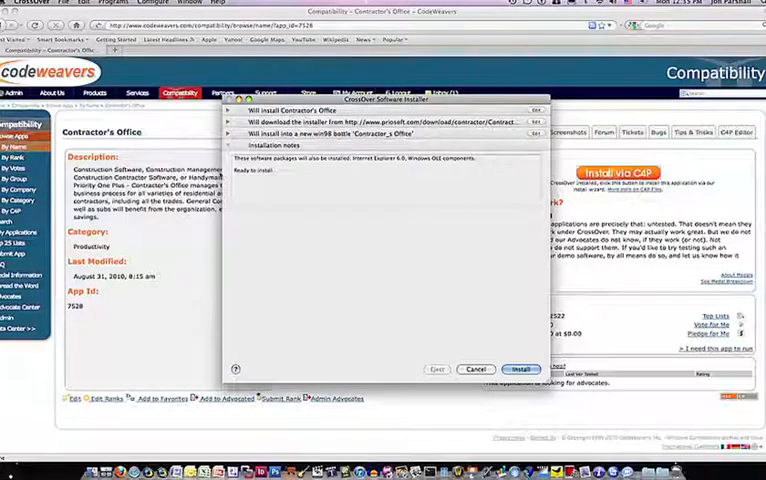
pyautogui.click(237, 110)
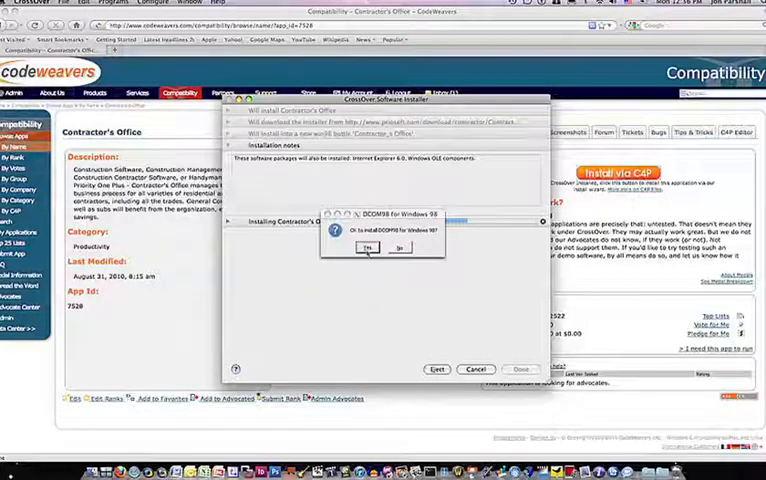
# - Install DCOM98 and Internet Explorer components, accepting both licenses with a typical installation
pyautogui.click(375, 247)
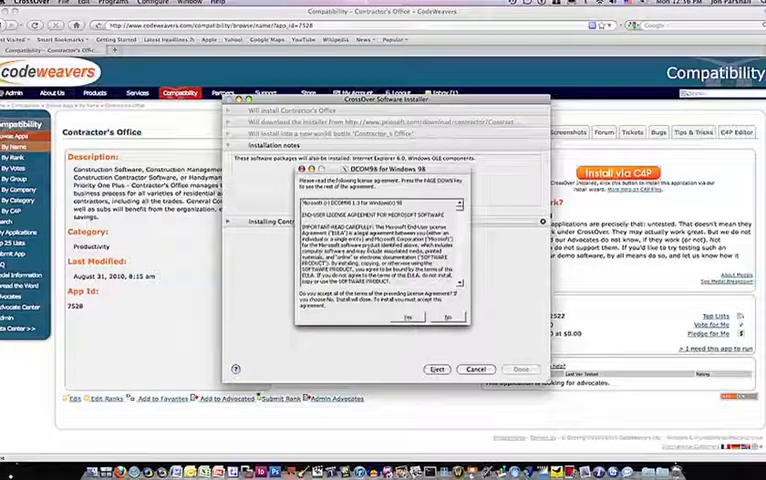
pyautogui.click(406, 317)
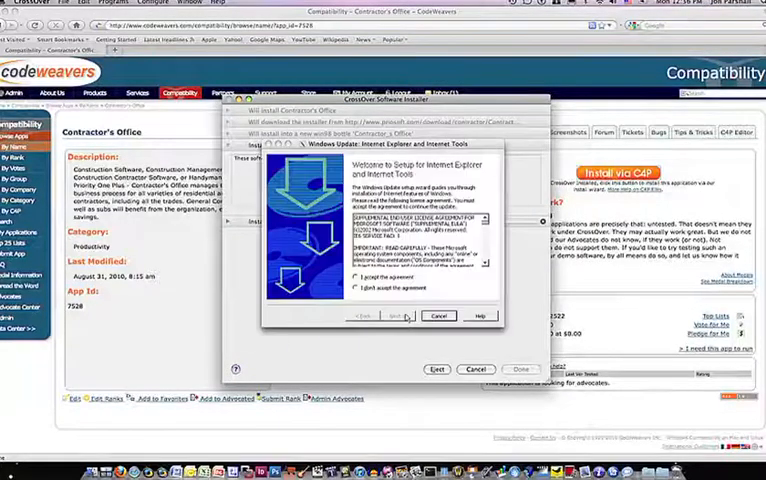
pyautogui.click(361, 278)
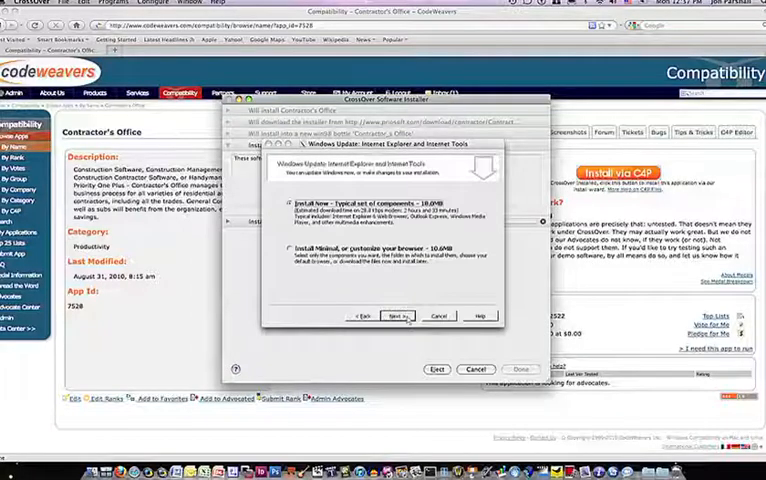
pyautogui.click(397, 316)
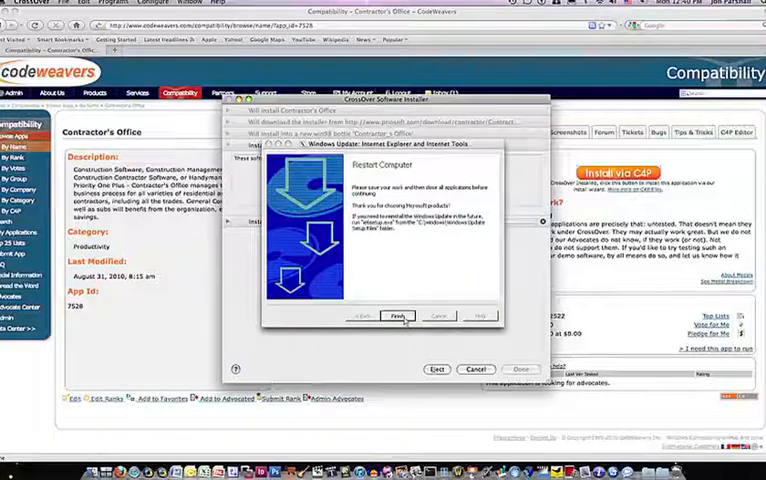
pyautogui.click(397, 316)
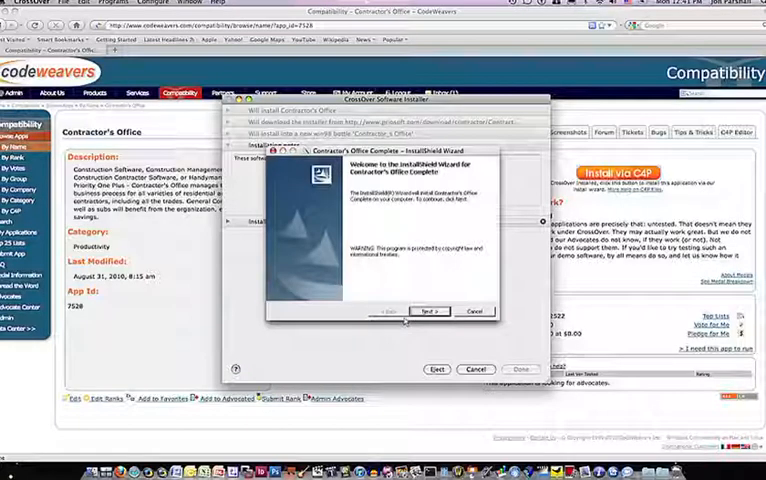
# - Complete the Contractor's Office wizard with default folder, then dismiss the cookbook notice
pyautogui.click(430, 311)
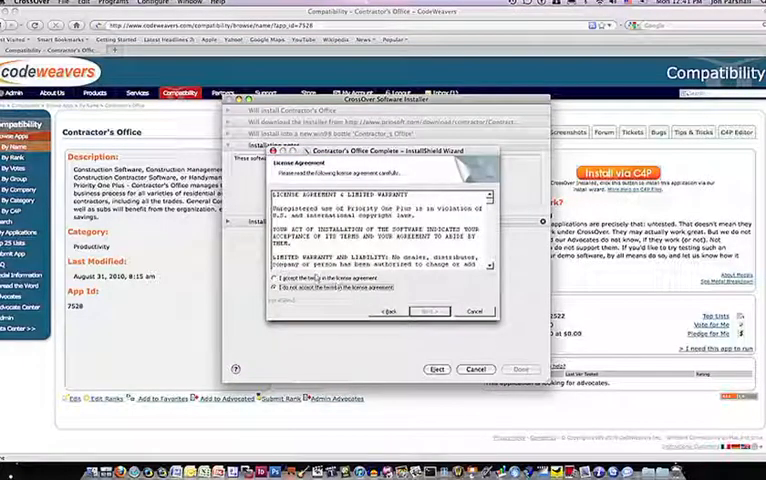
pyautogui.click(275, 278)
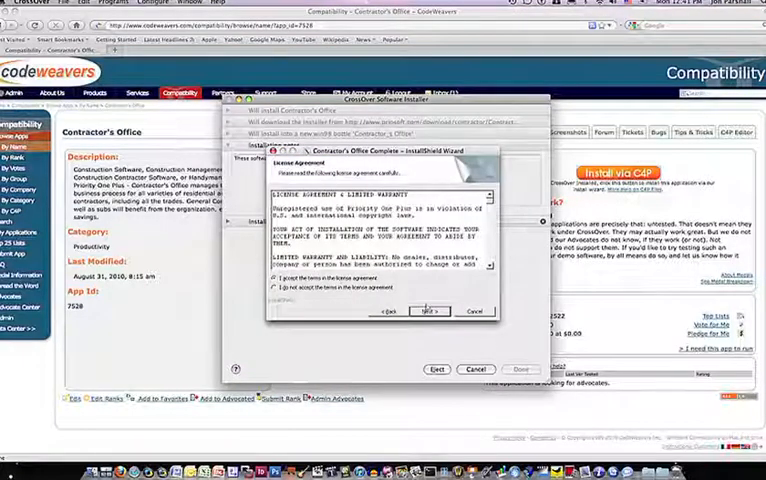
pyautogui.click(430, 311)
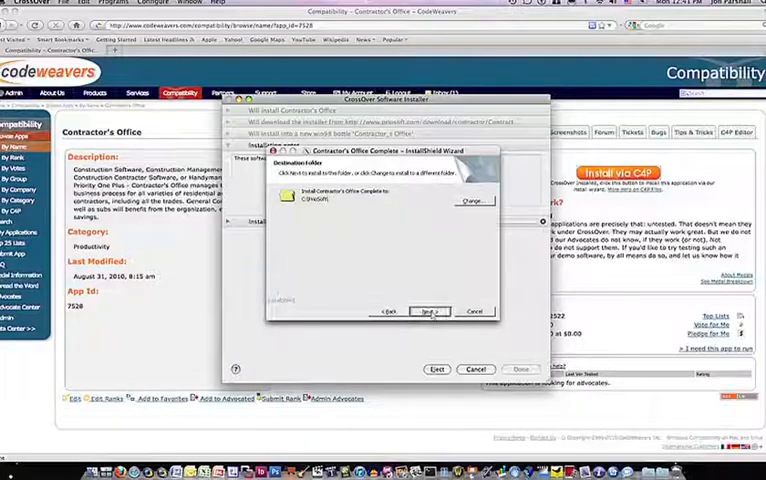
pyautogui.click(431, 311)
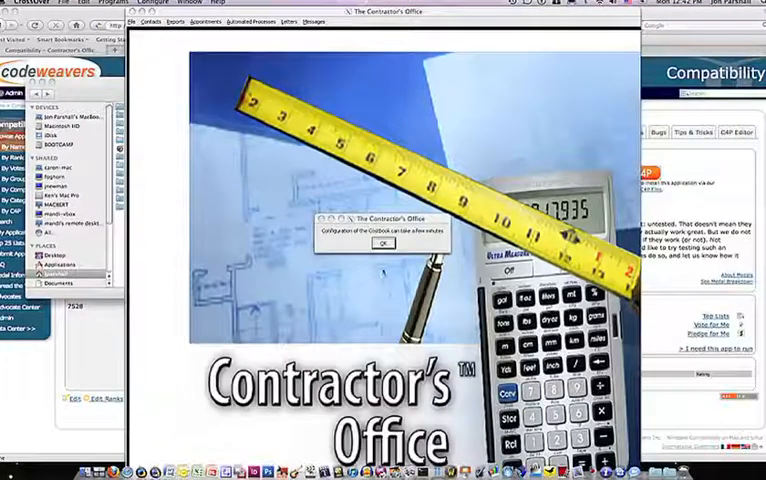
pyautogui.click(380, 244)
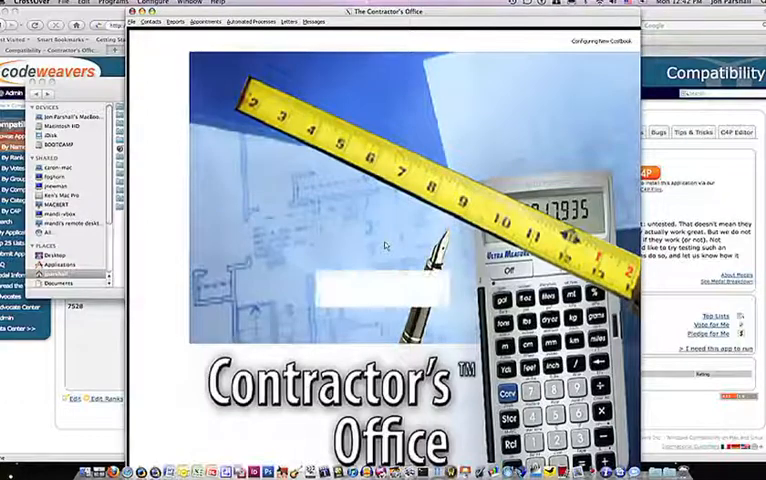